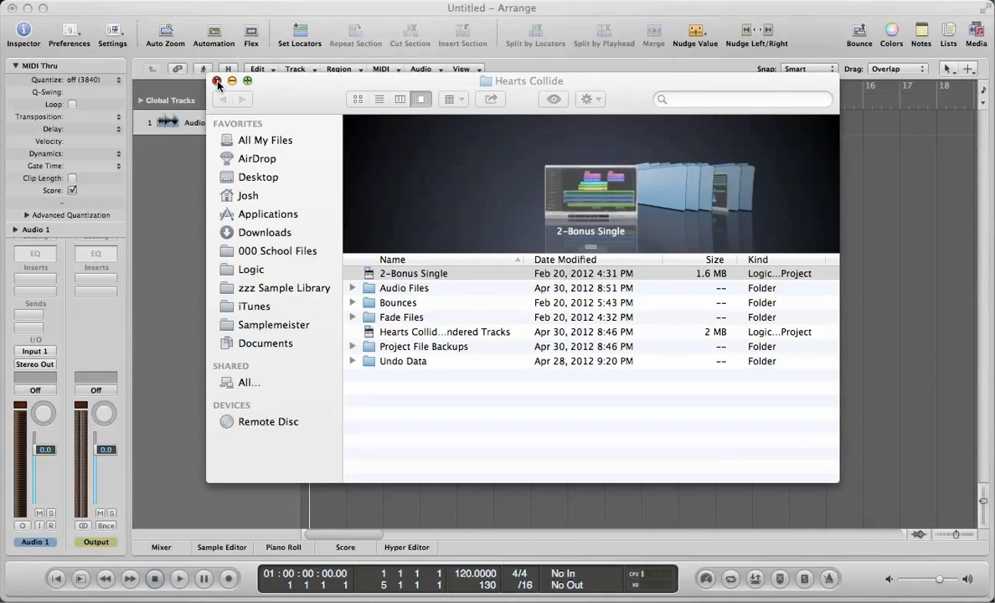
# Step: Close the Finder window showing the Hearts Collide folder
pyautogui.click(217, 80)
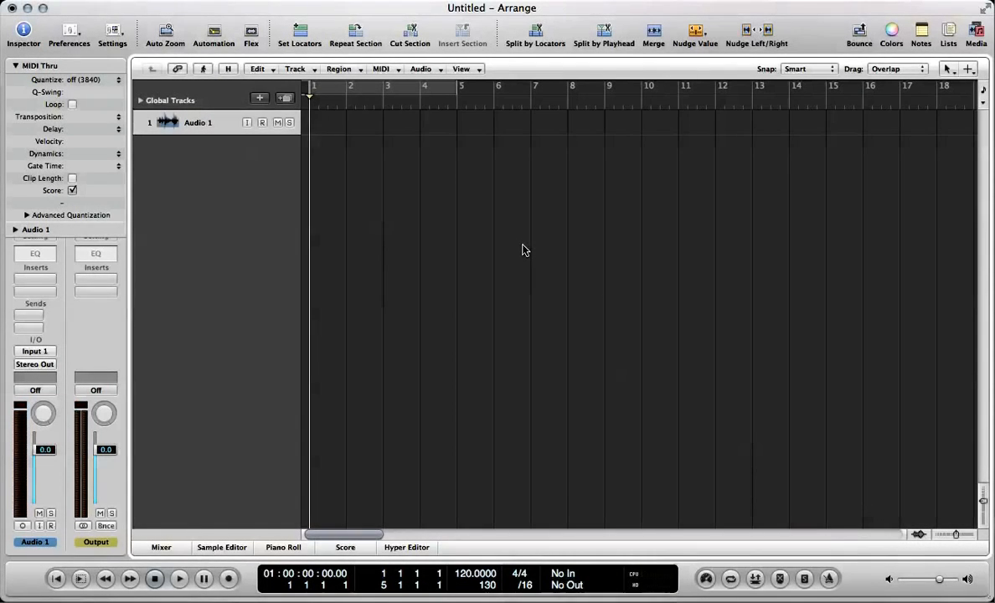
# Step: Browse from the Media Browser tab via Desktop into the Hearts Collide folder
pyautogui.click(976, 31)
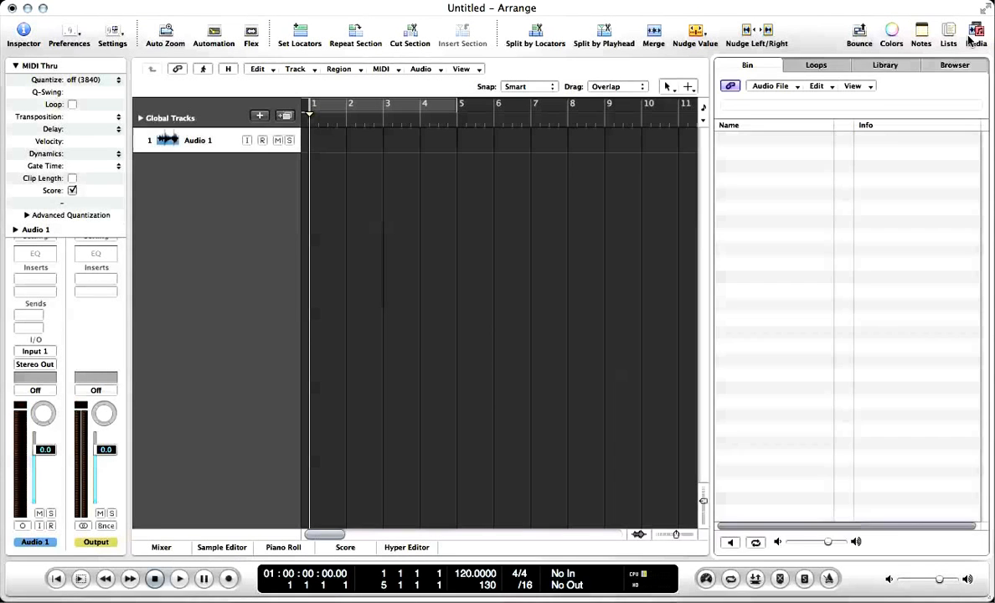
pyautogui.click(954, 65)
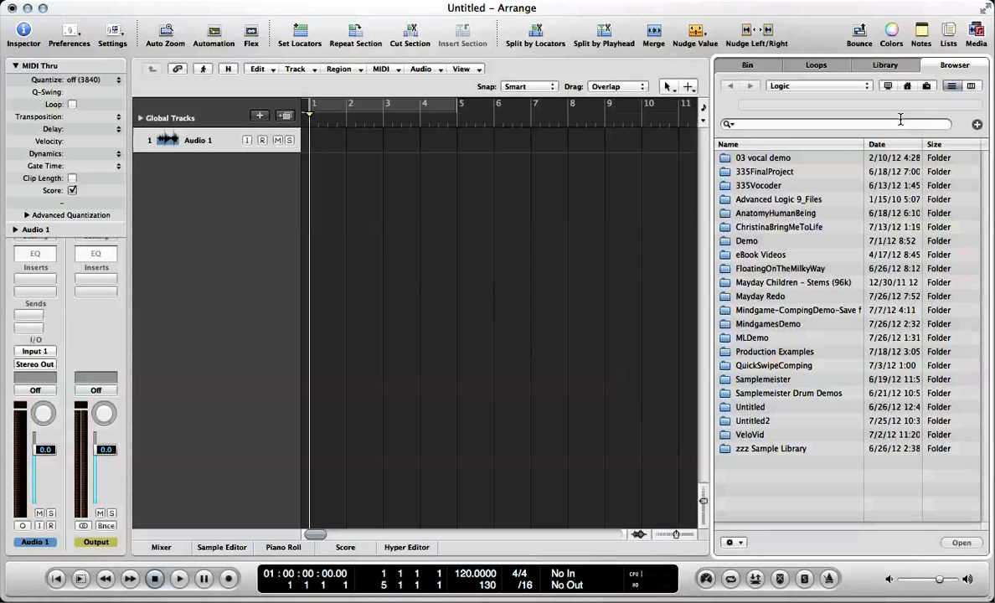
pyautogui.moveTo(900, 120)
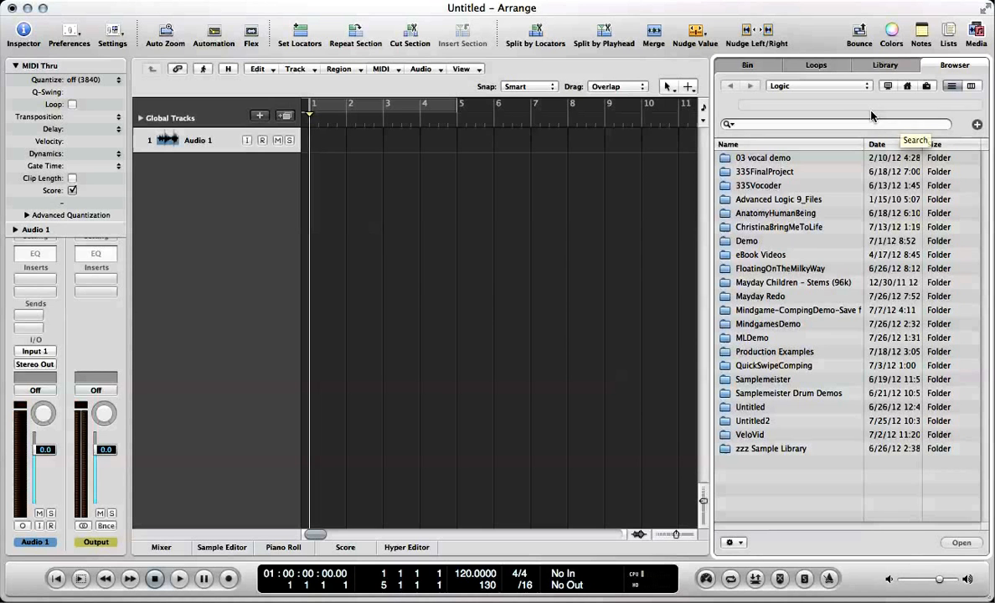
pyautogui.moveTo(752, 280)
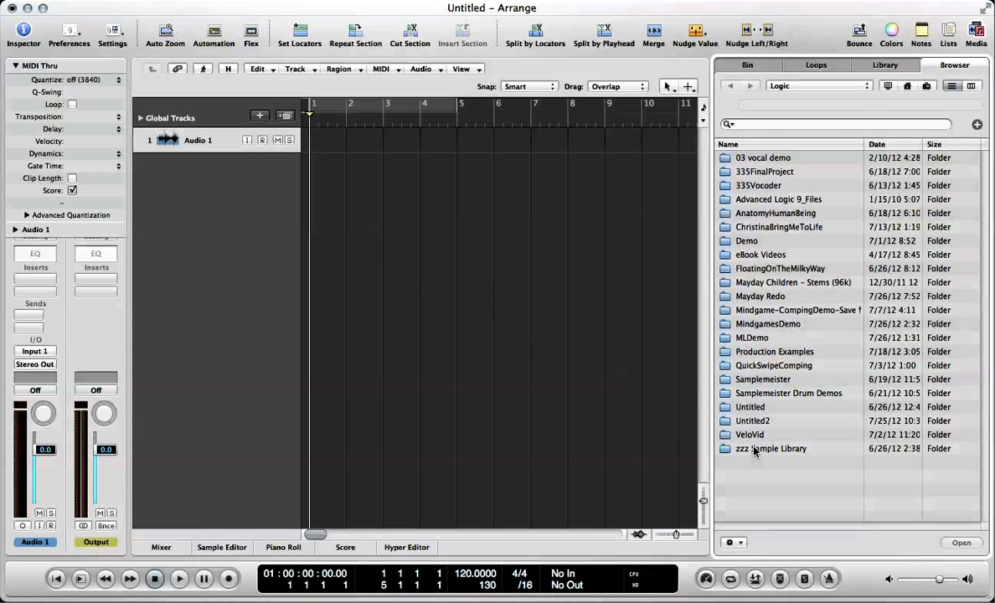
pyautogui.click(816, 85)
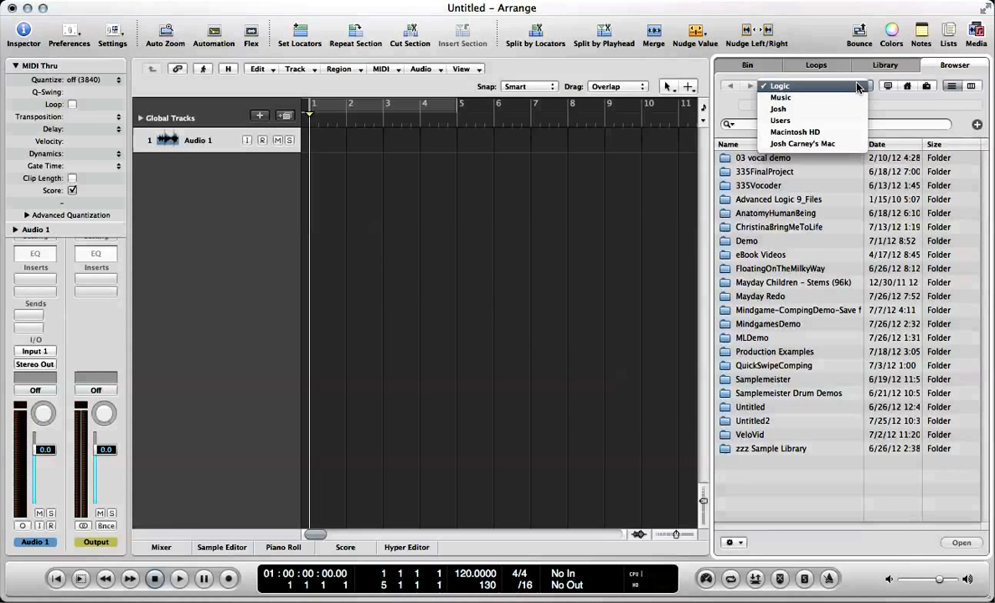
pyautogui.moveTo(840, 109)
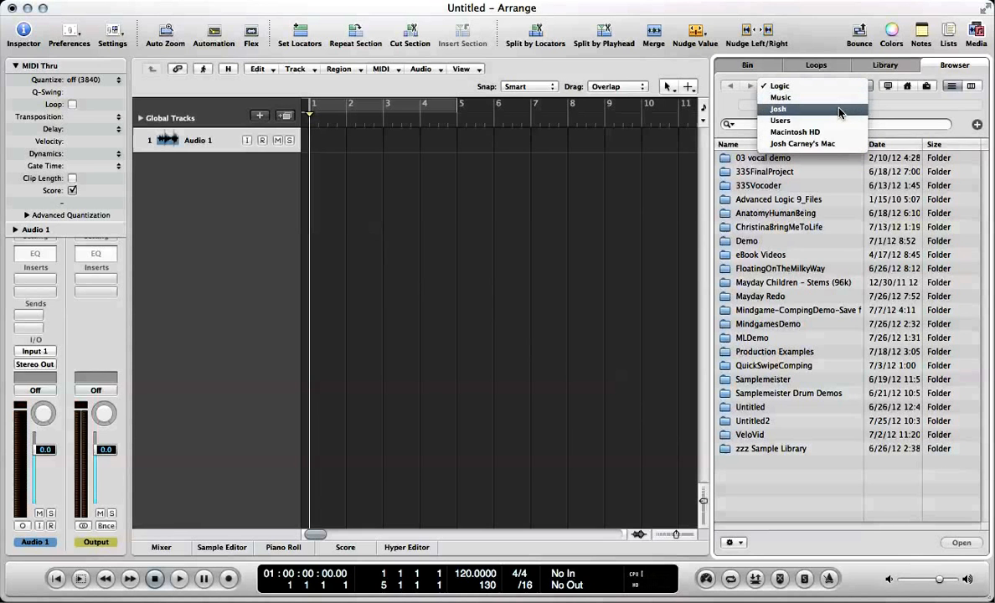
pyautogui.click(778, 109)
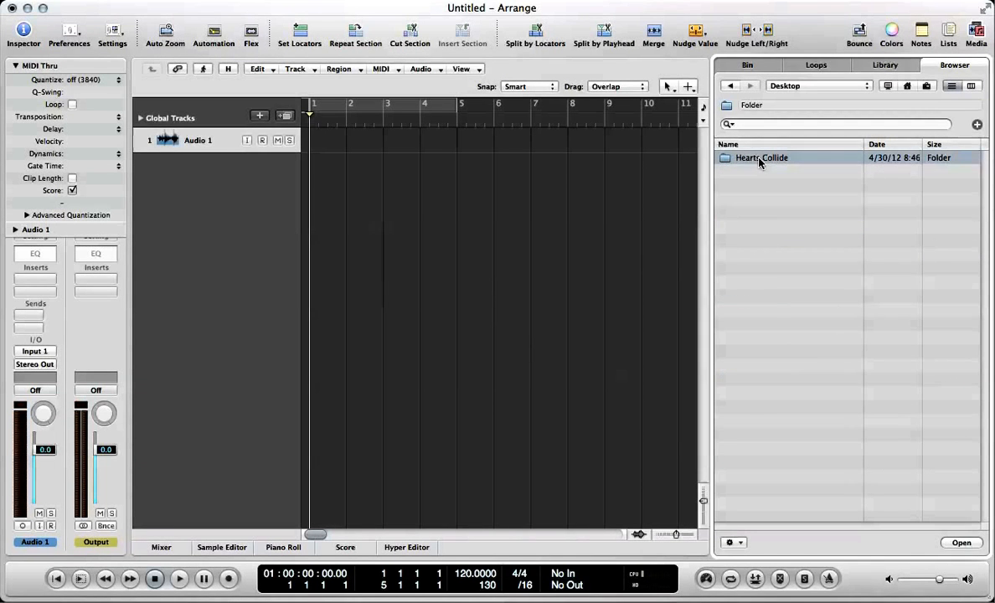
pyautogui.doubleClick(761, 157)
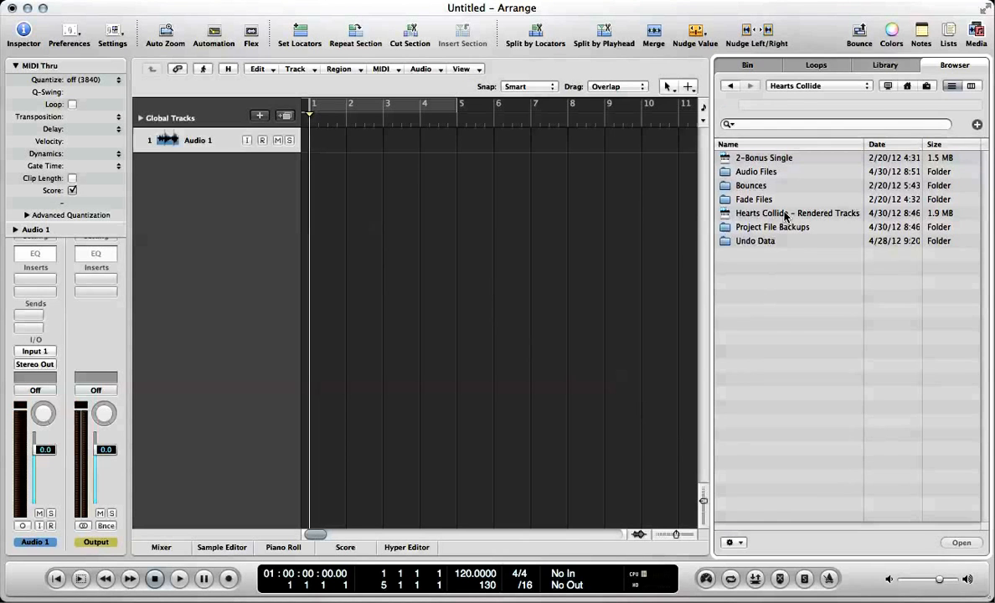
# Step: Open Hearts Collide – Rendered Tracks for import and scroll through its track list
pyautogui.click(796, 212)
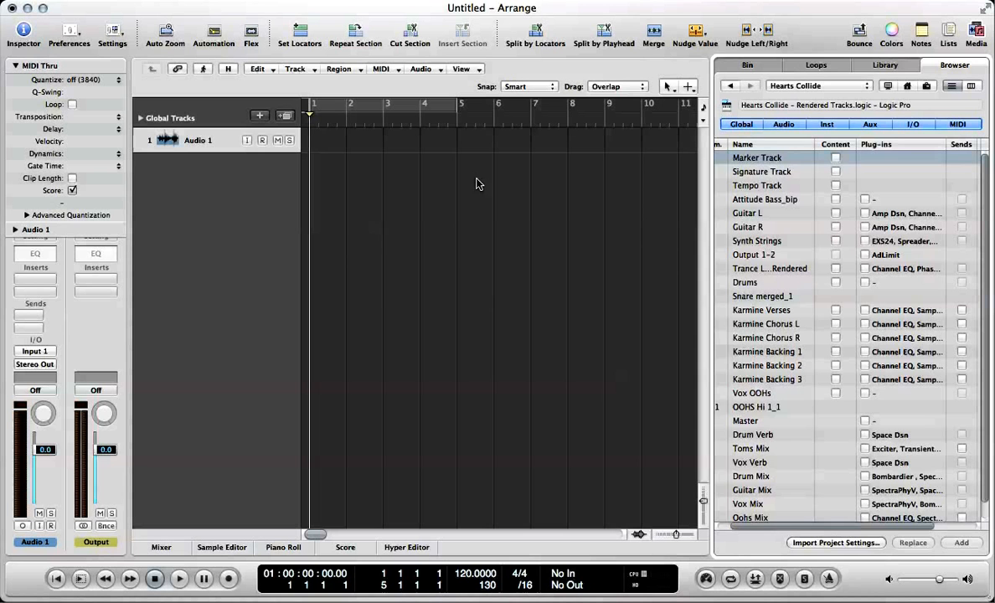
pyautogui.moveTo(507, 354)
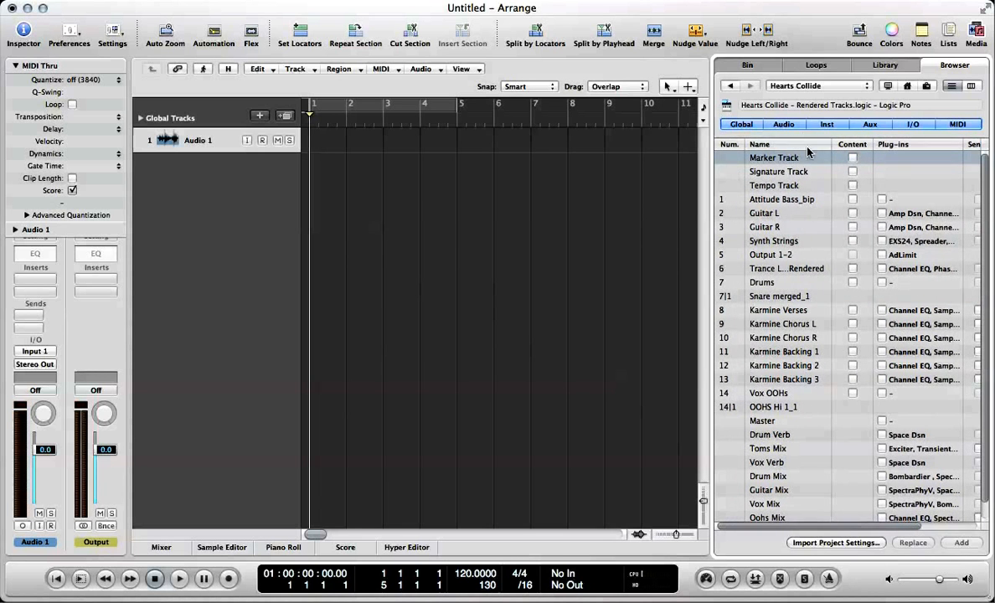
pyautogui.scroll(-3)
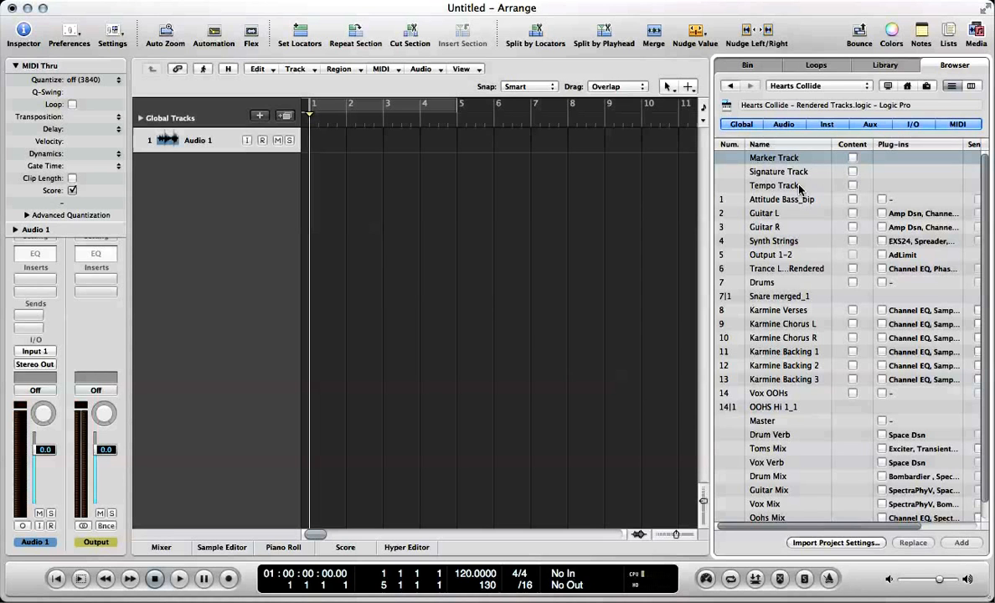
pyautogui.moveTo(795, 204)
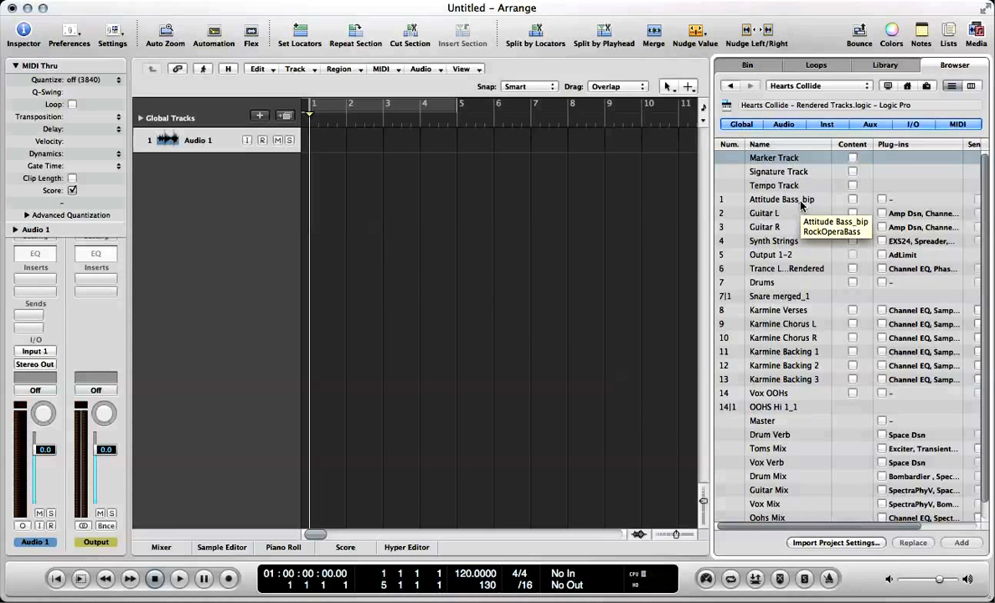
pyautogui.scroll(-3)
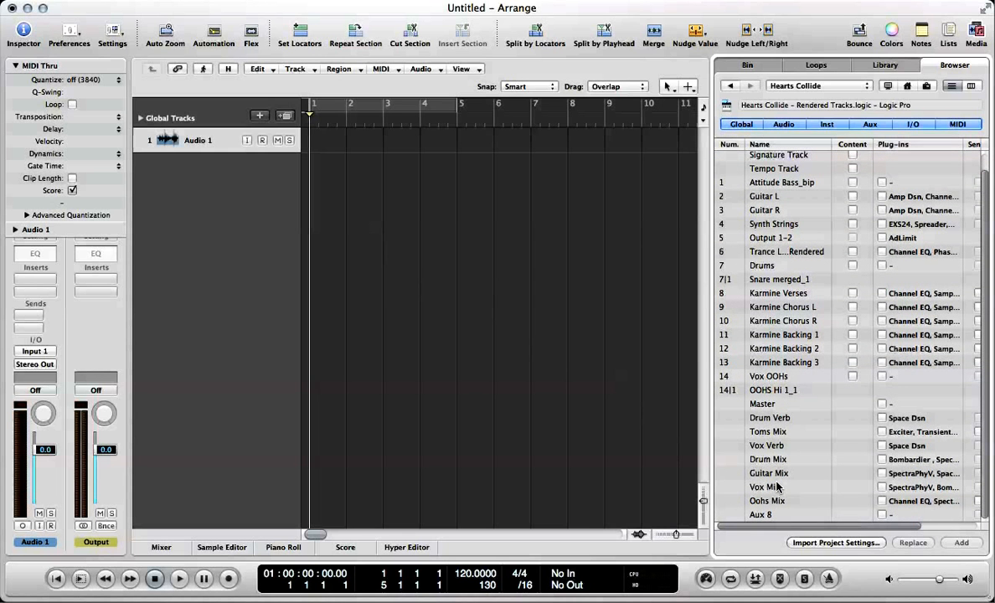
pyautogui.moveTo(764, 487)
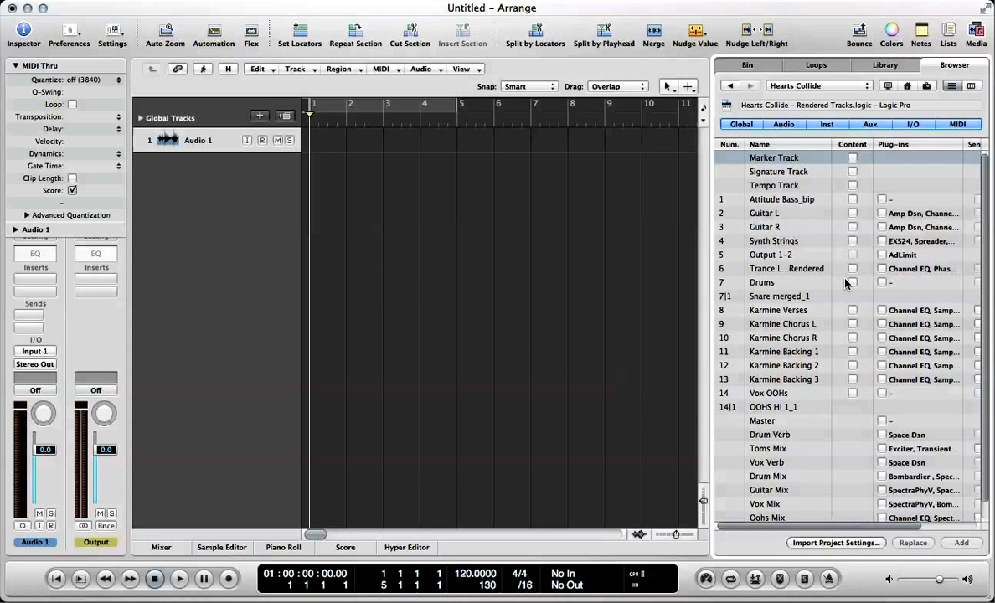
pyautogui.moveTo(850, 380)
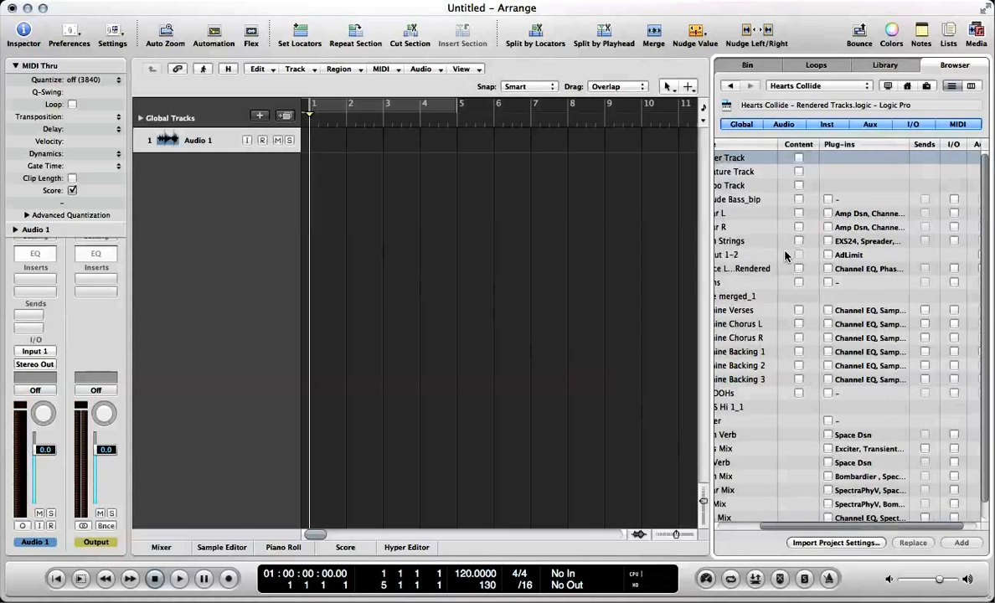
# Step: Select all tracks, then untick and retick content and plug-ins for every track
pyautogui.click(798, 213)
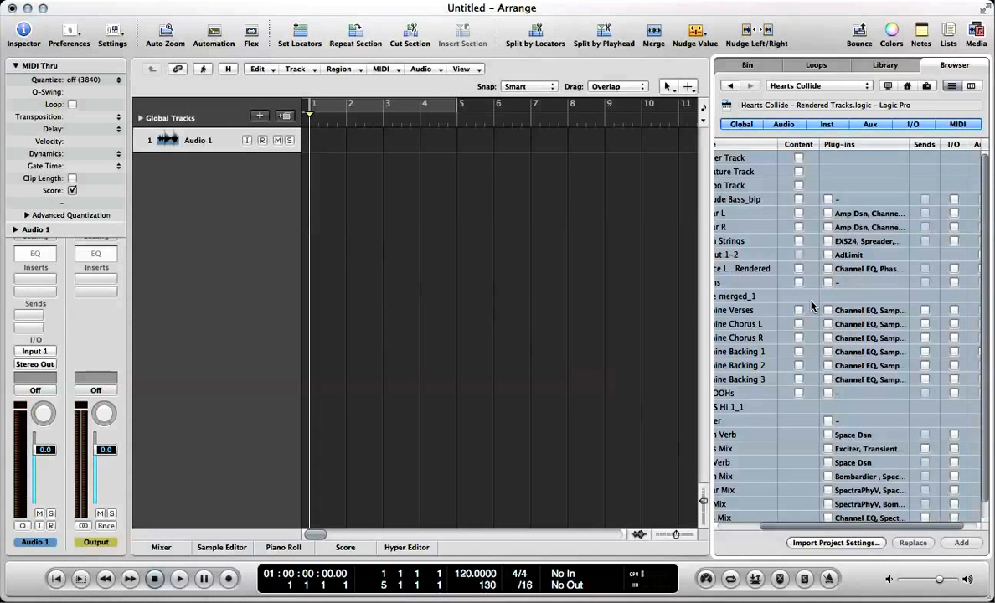
pyautogui.moveTo(799, 176)
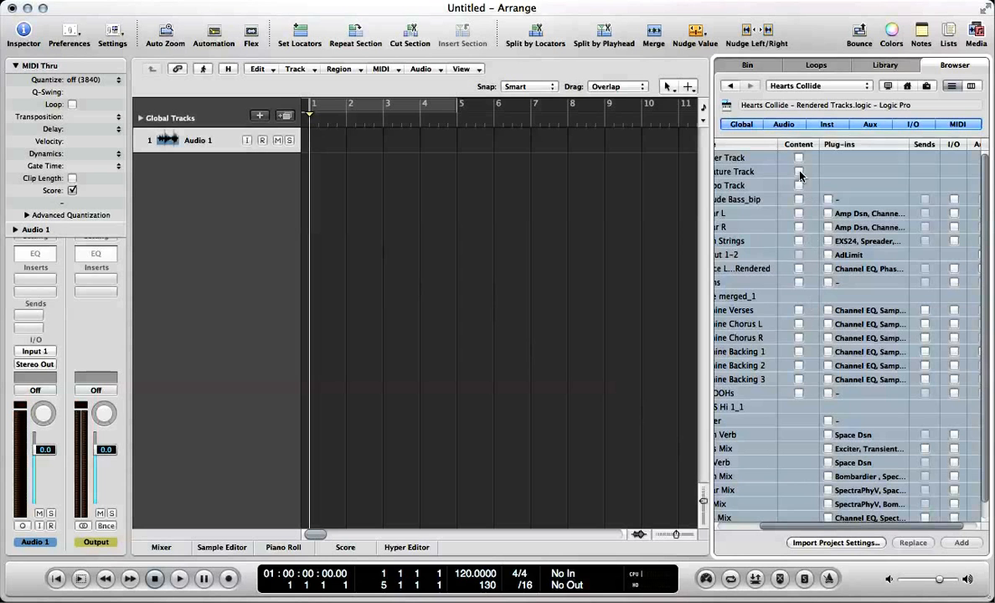
pyautogui.click(799, 171)
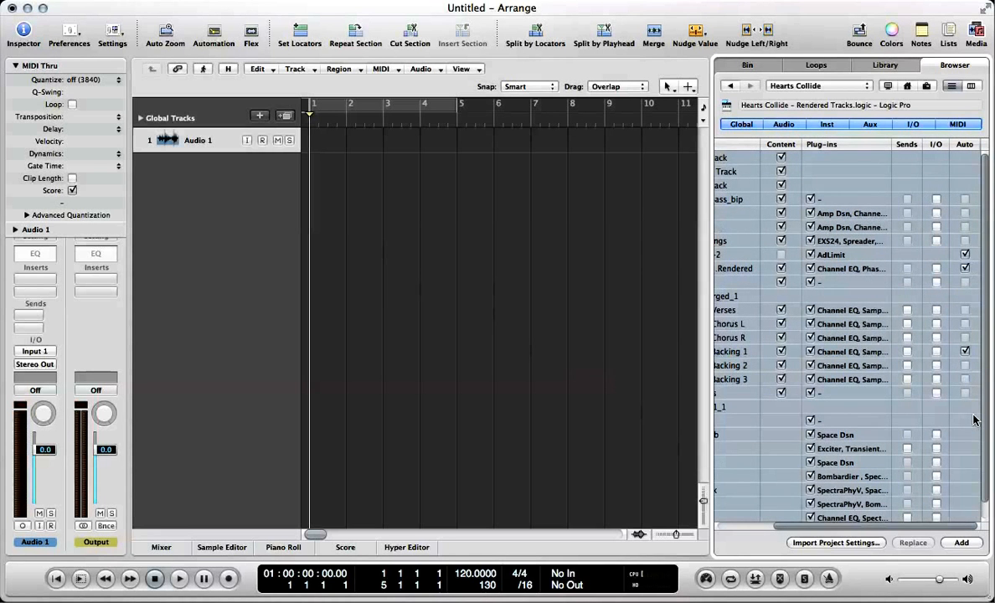
pyautogui.moveTo(893, 292)
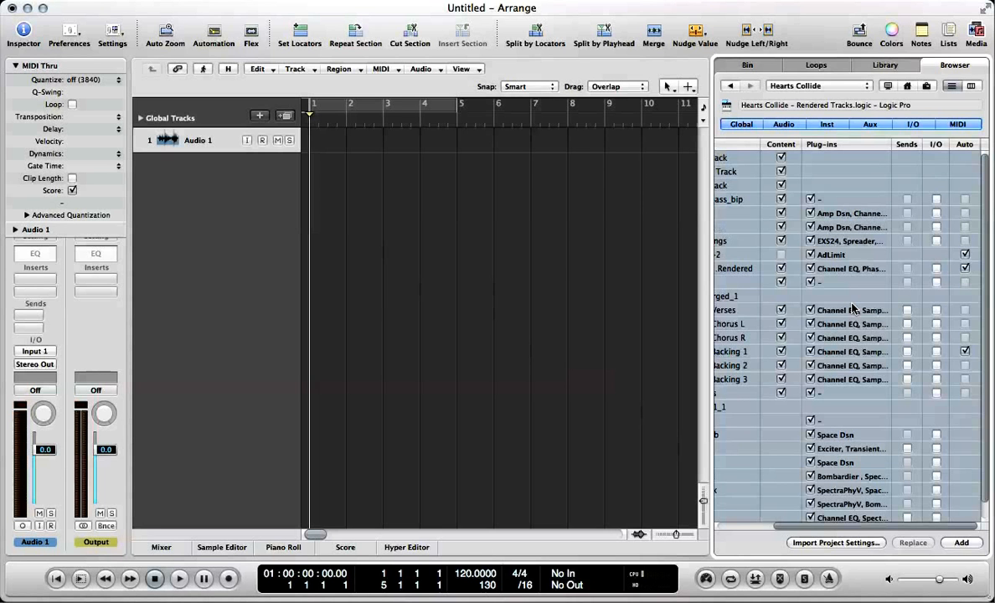
pyautogui.moveTo(702, 192)
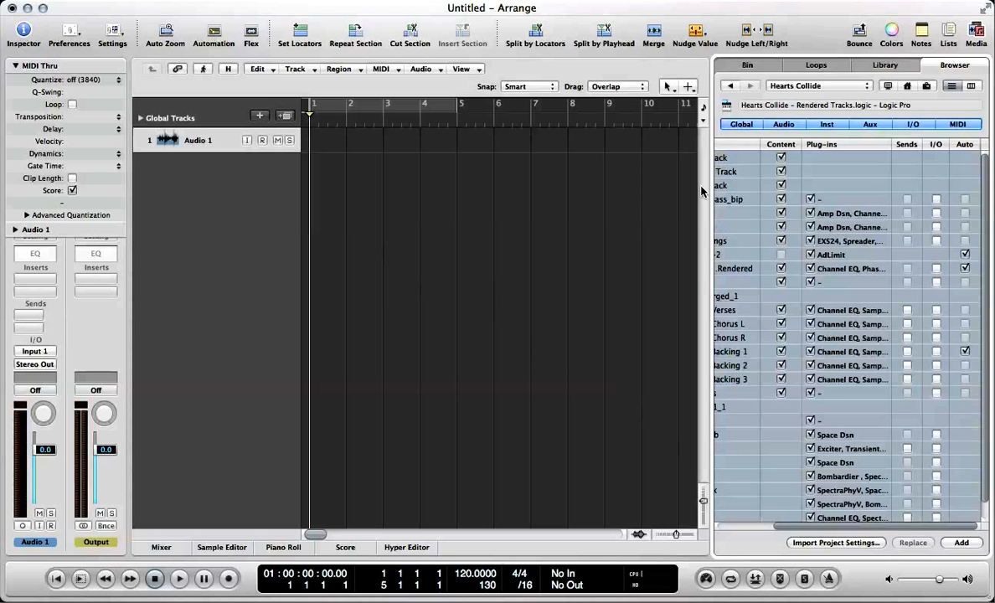
pyautogui.click(782, 124)
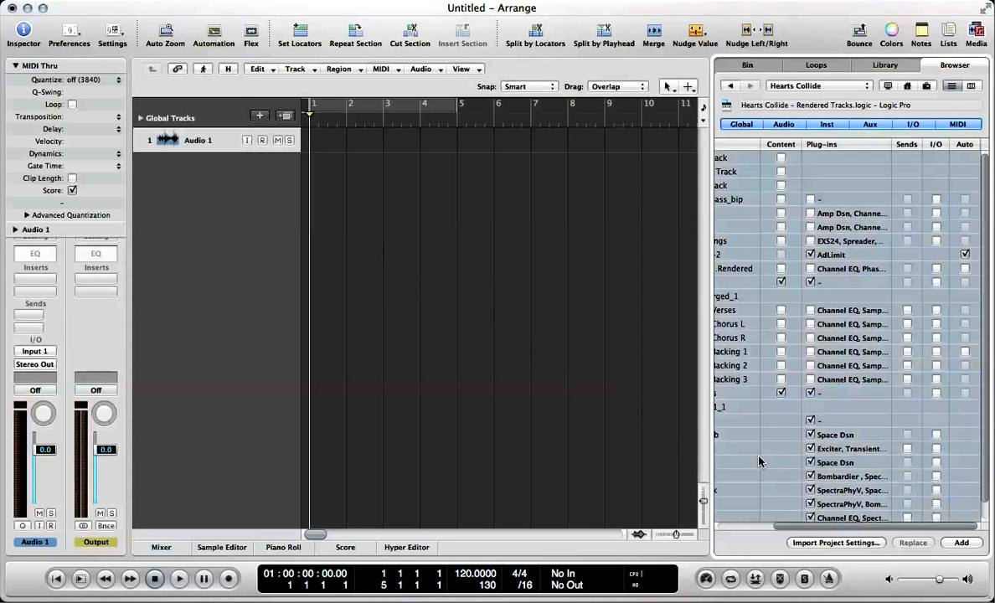
pyautogui.click(780, 144)
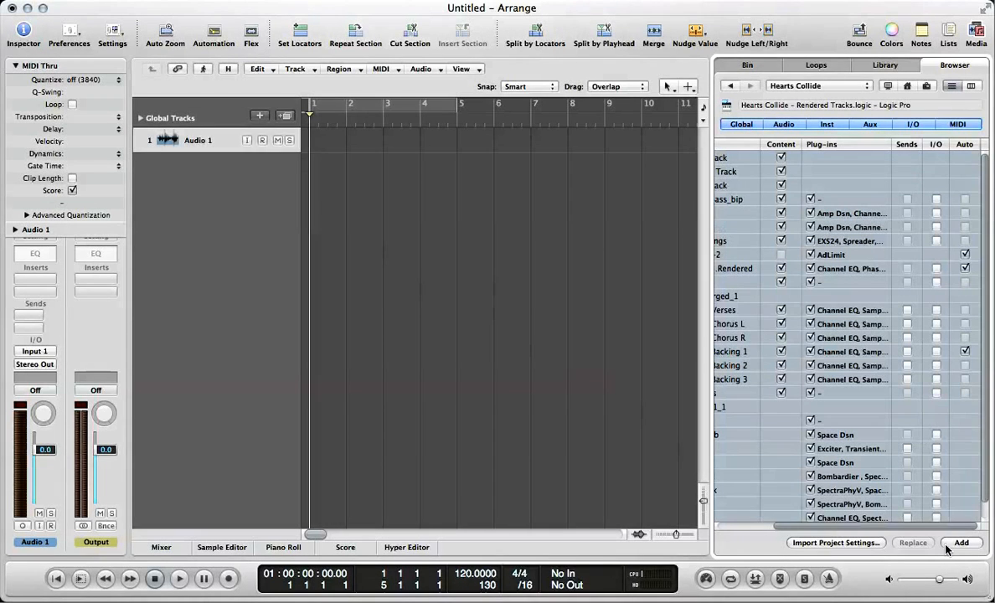
# Step: Add the ticked Hearts Collide tracks and their regions to the project
pyautogui.click(962, 542)
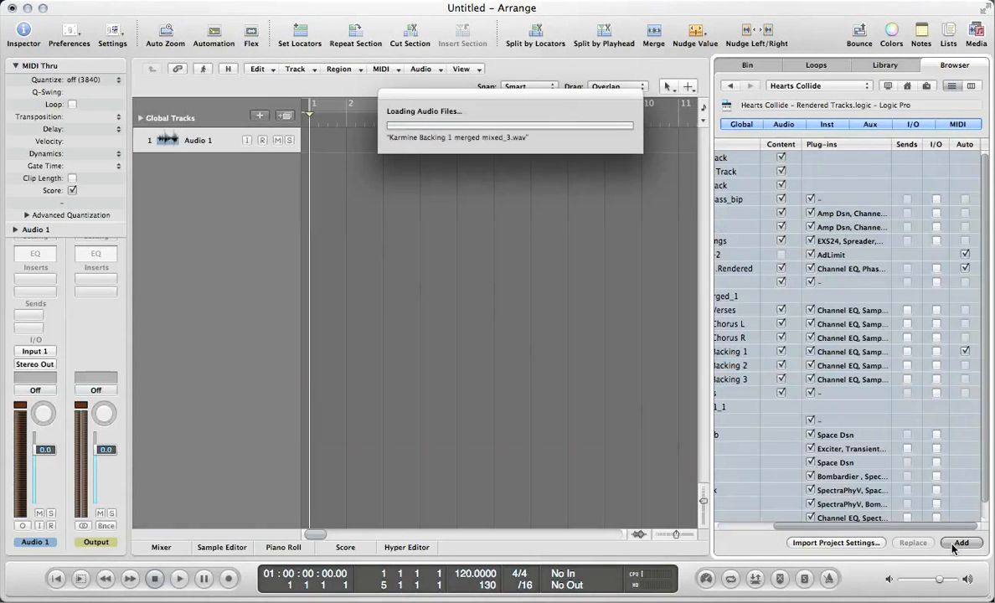
pyautogui.click(960, 543)
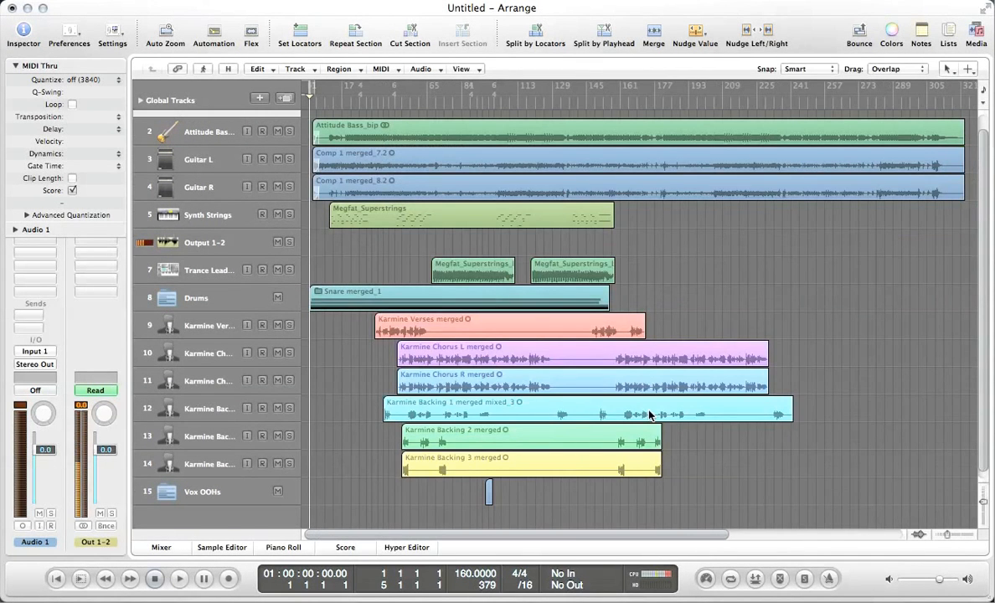
pyautogui.moveTo(226, 134)
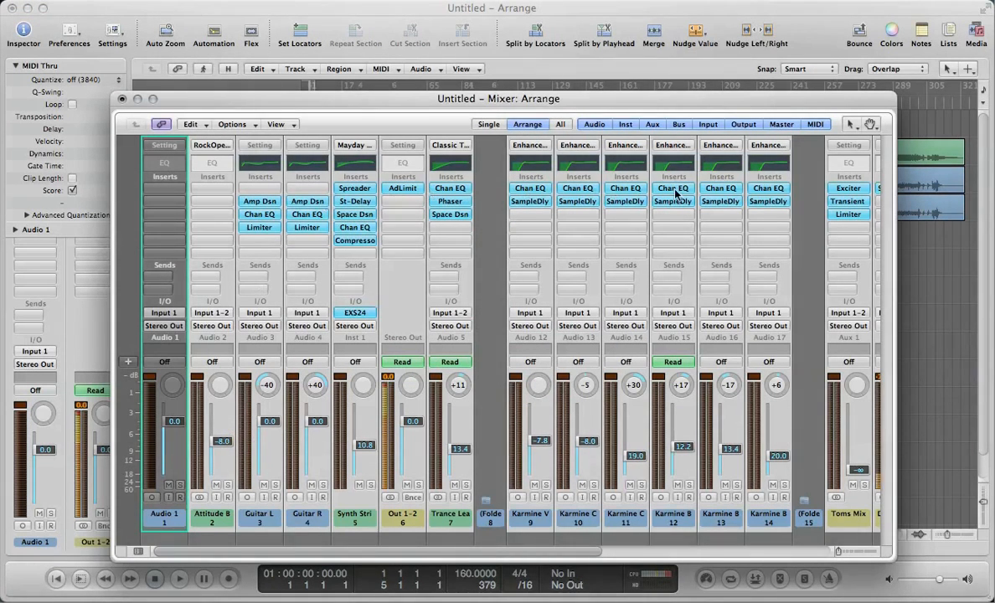
pyautogui.moveTo(720, 187)
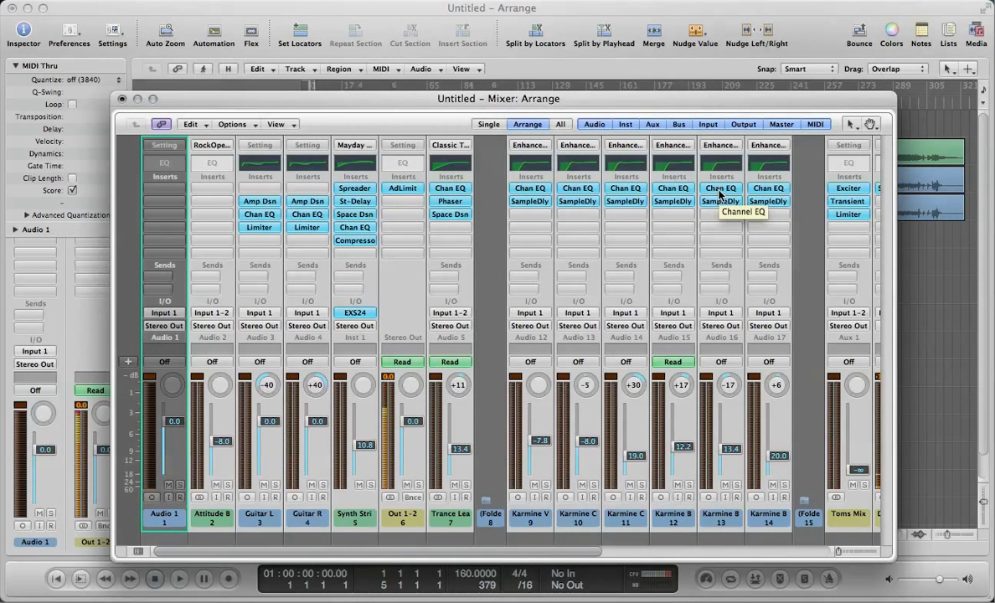
pyautogui.moveTo(657, 201)
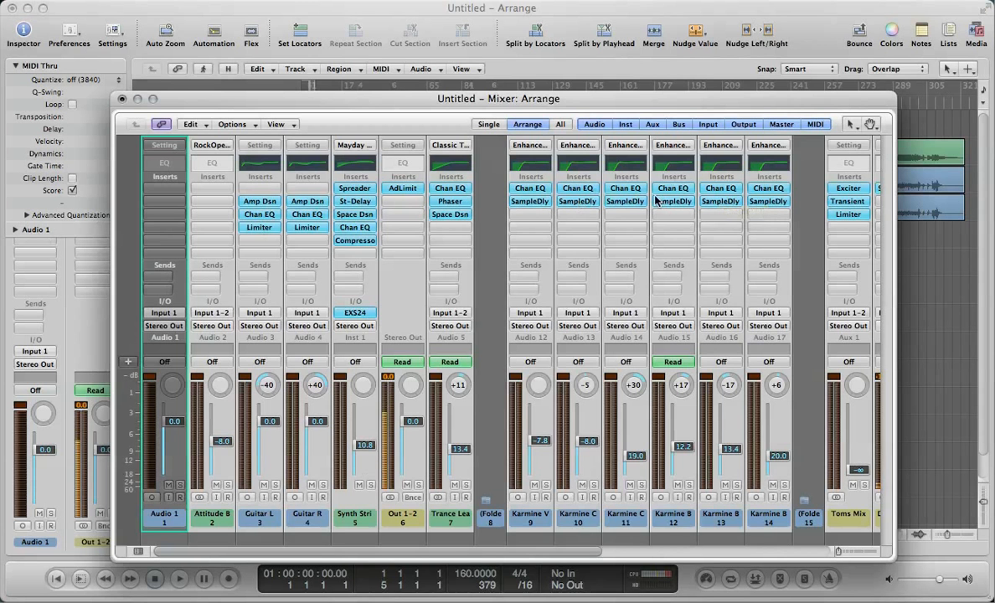
pyautogui.moveTo(523, 294)
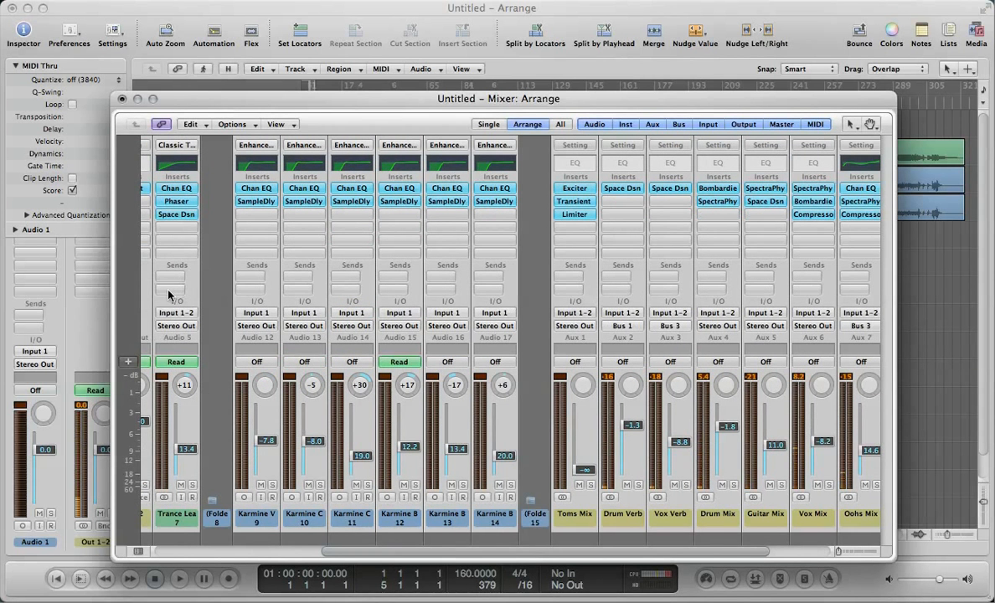
pyautogui.moveTo(538, 324)
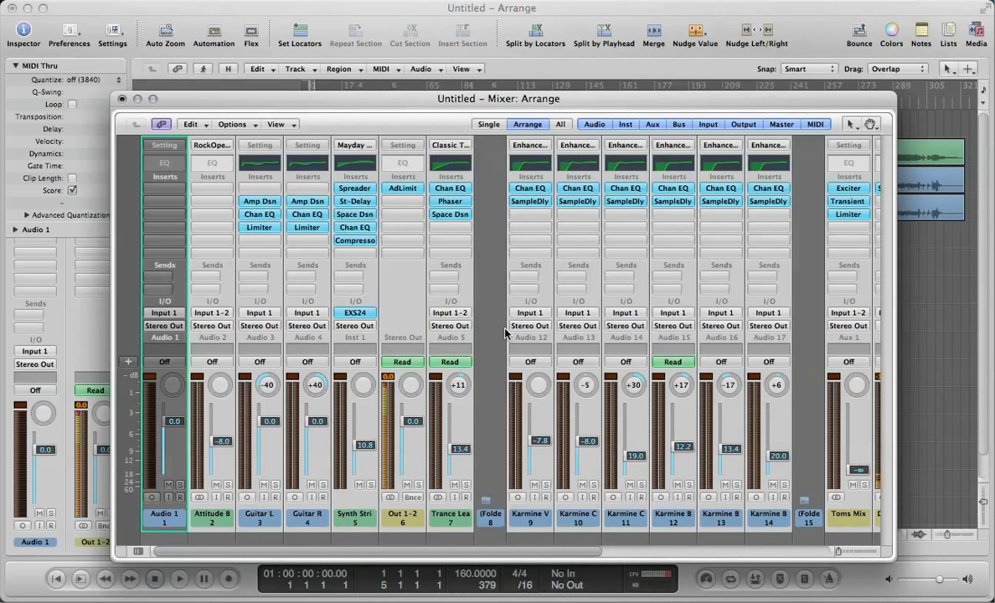
# Step: Scroll the Mixer right to inspect imported inserts and aux returns like Drum Verb
pyautogui.hscroll(3)
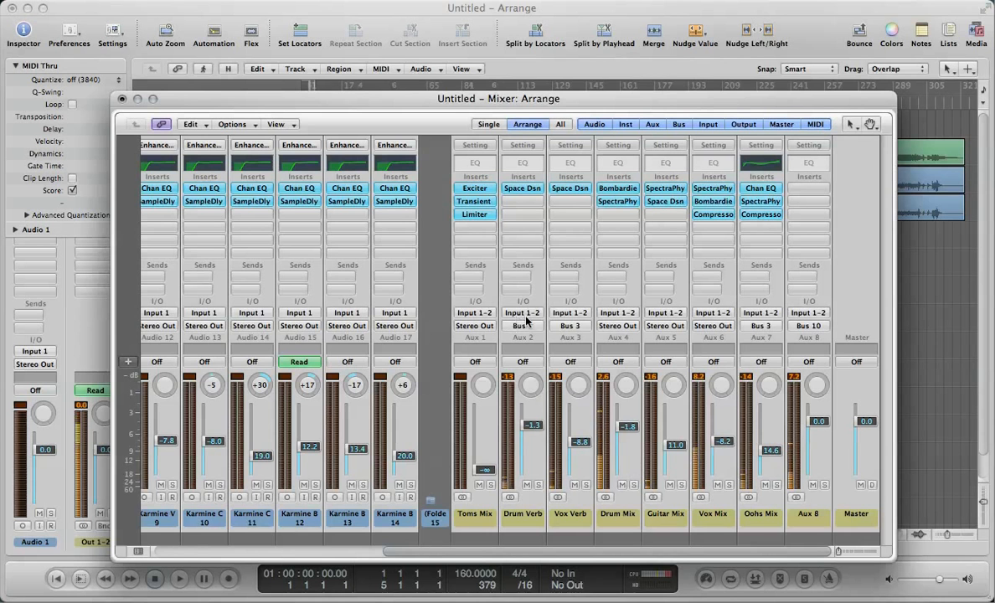
pyautogui.moveTo(804, 309)
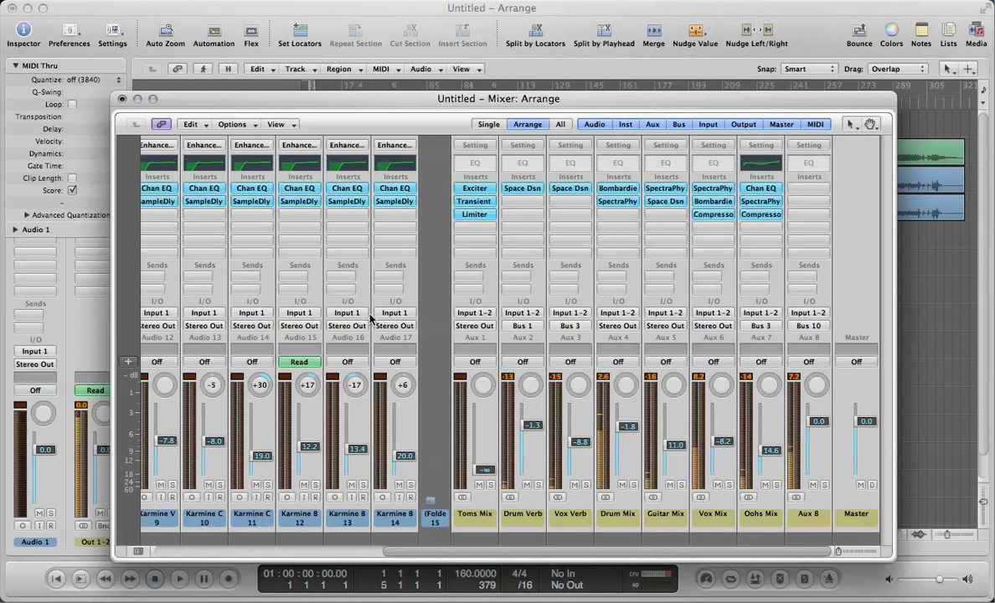
pyautogui.moveTo(481, 328)
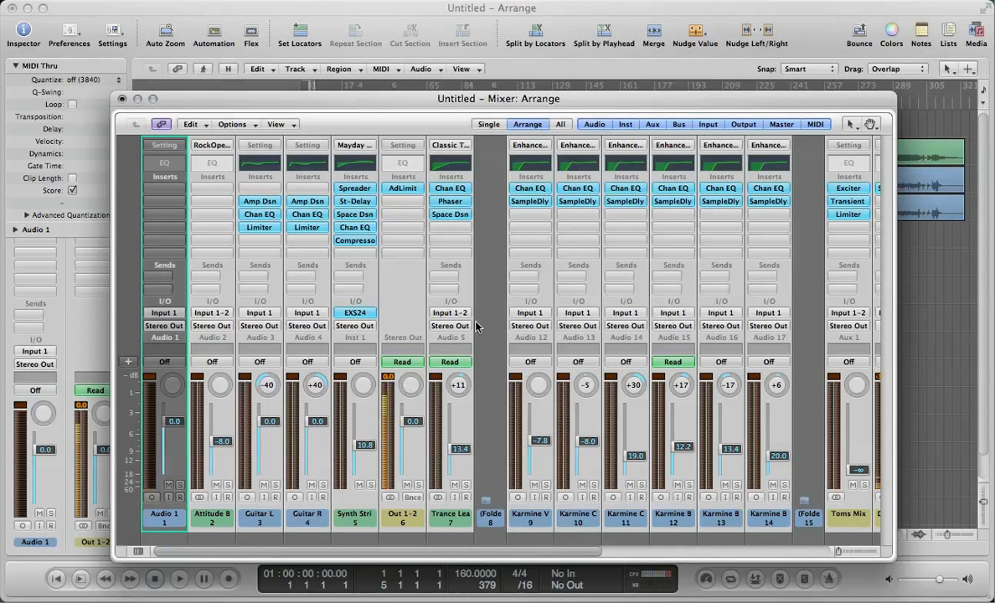
pyautogui.moveTo(398, 305)
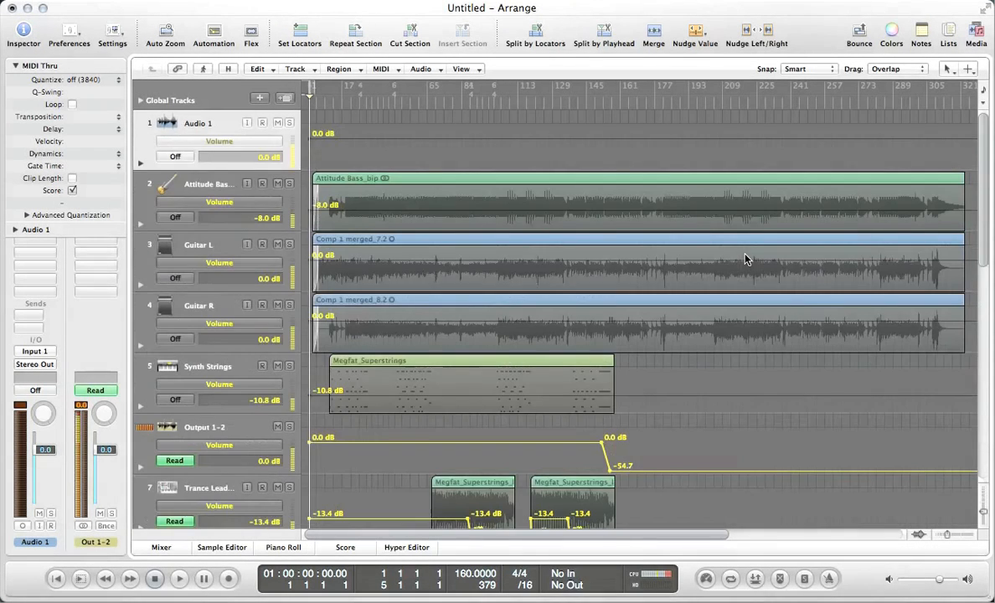
# Step: Scroll down the arrangement to view volume automation through Vox OOHs
pyautogui.scroll(-3)
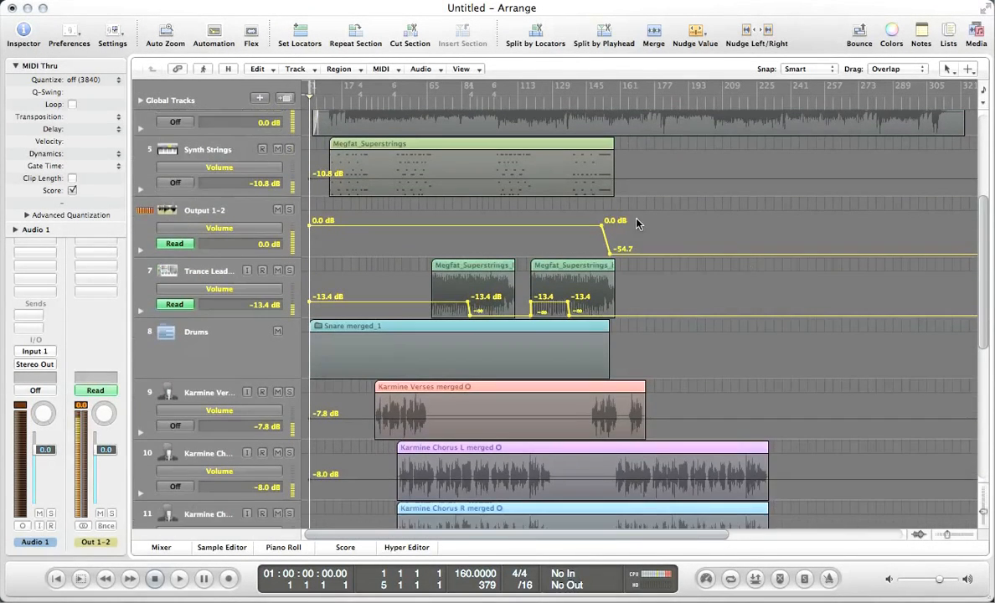
pyautogui.scroll(-3)
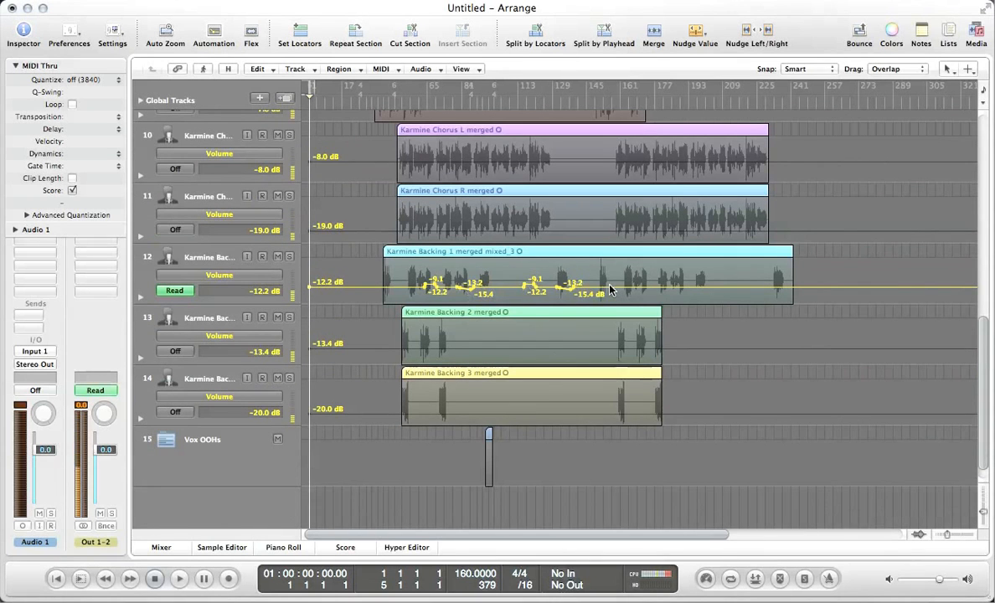